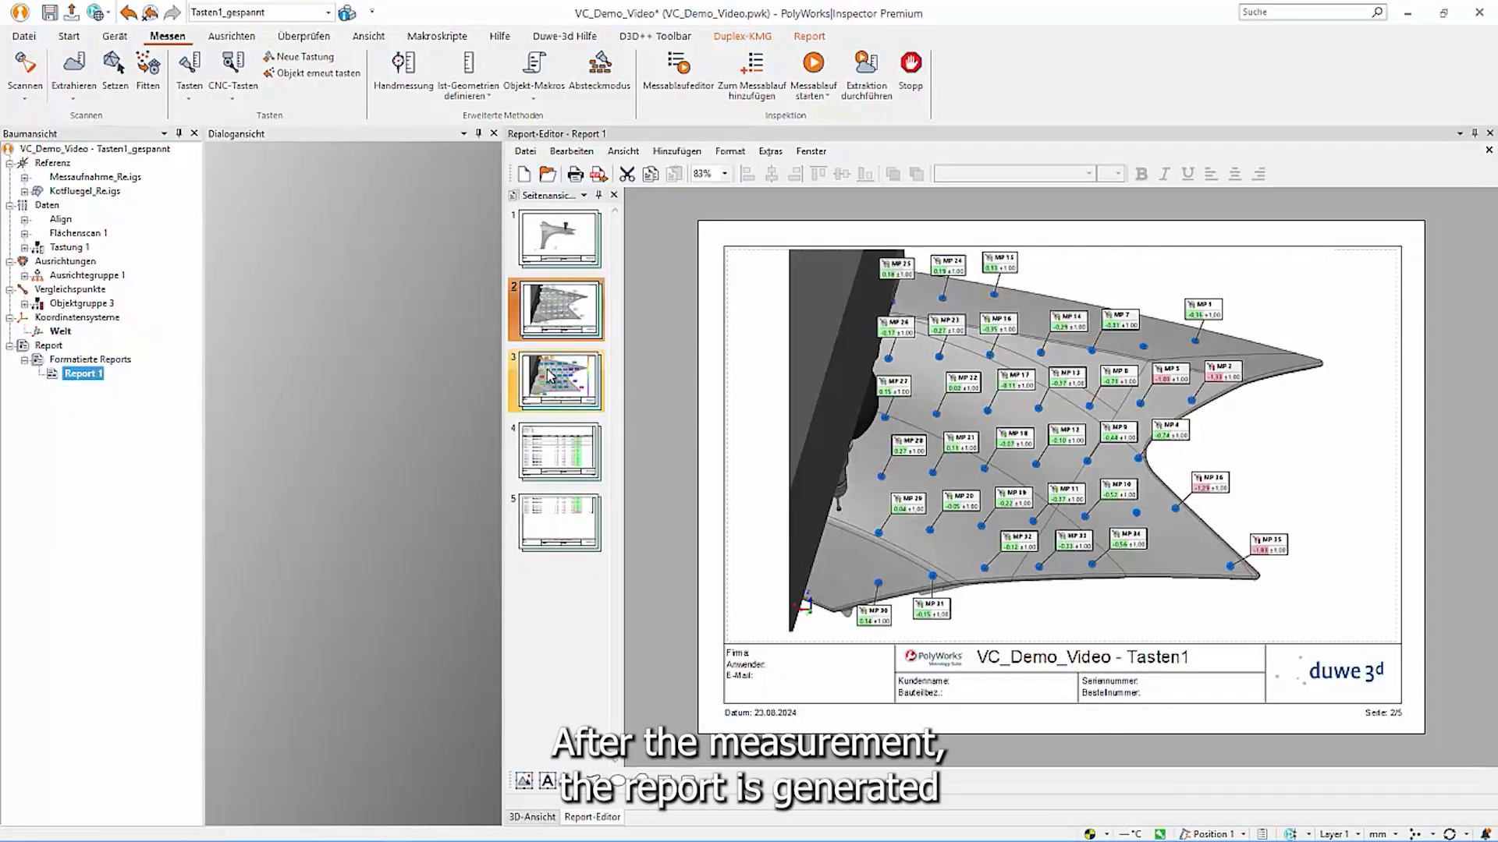
Browse the Tasten1 report thumbnails to the colour-coded deviation page and the following page.
{"action": "left_click", "coordinate": [557, 451]}
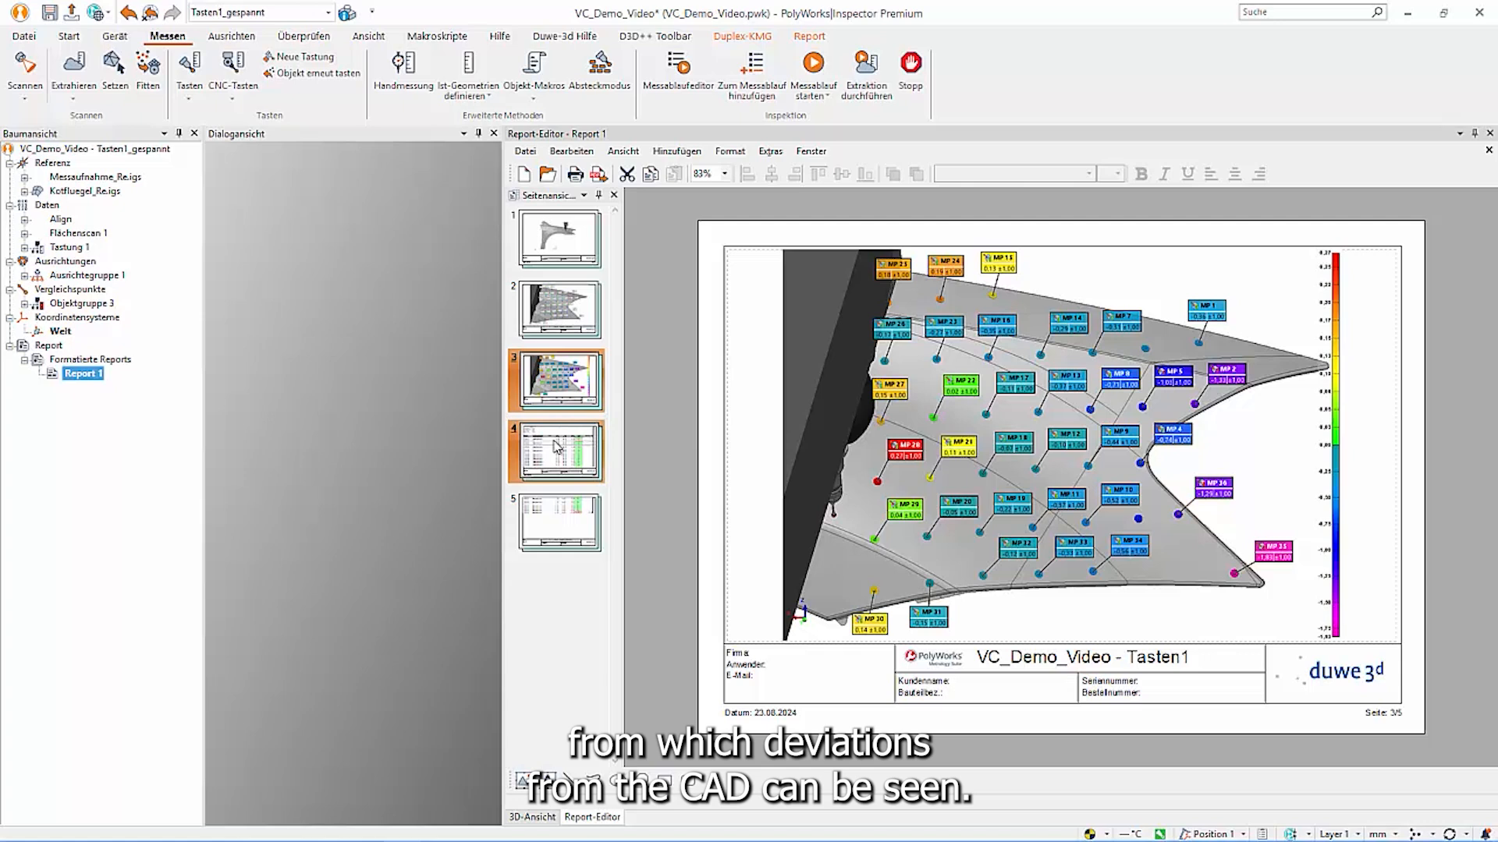
{"action": "left_click", "coordinate": [558, 523]}
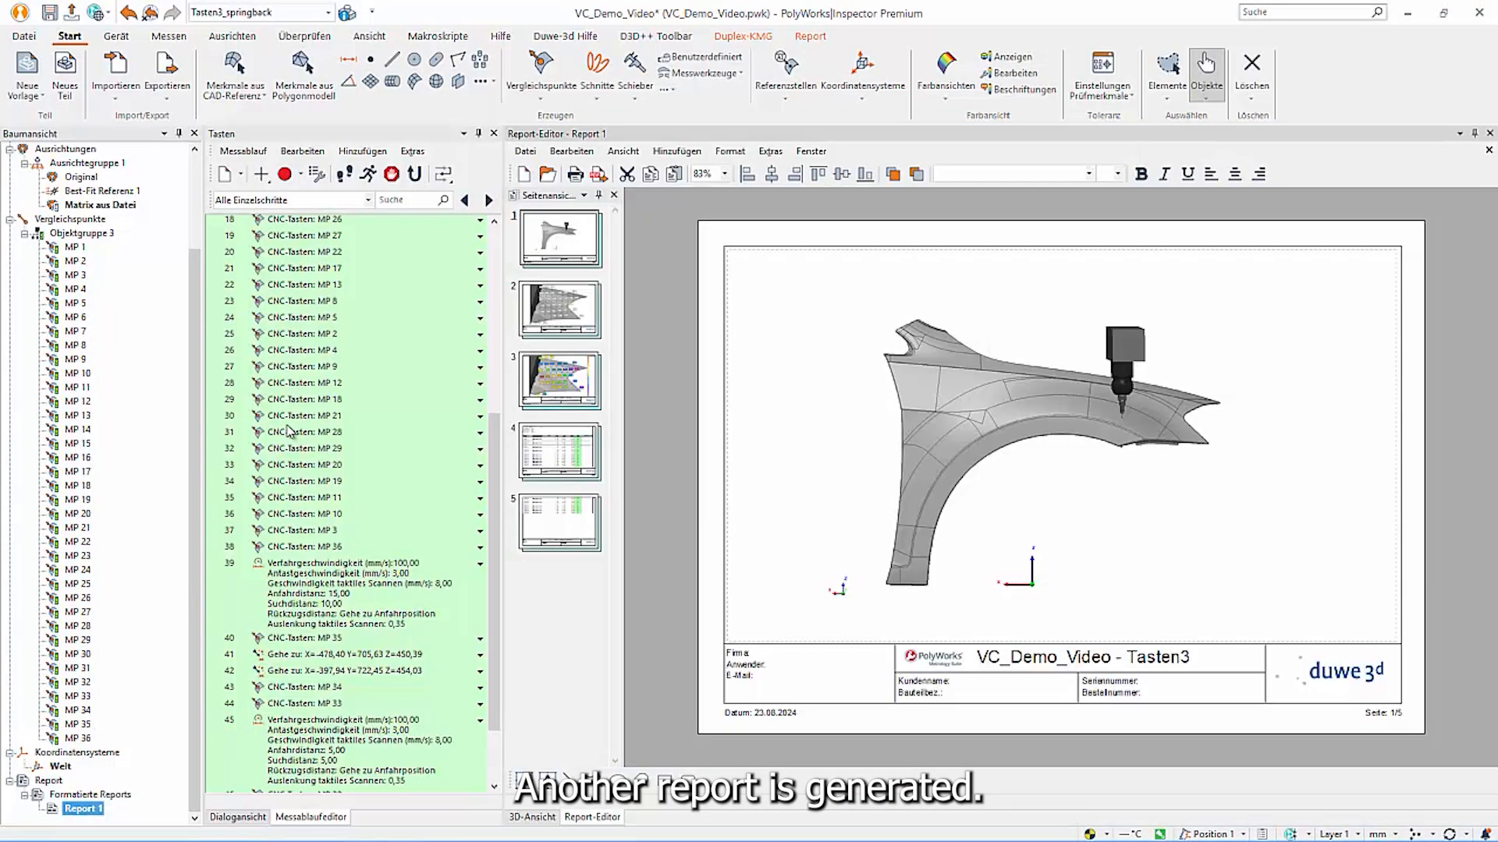
Show page 2 of the Tasten3 report with the point deviation labels.
{"action": "left_click", "coordinate": [558, 308]}
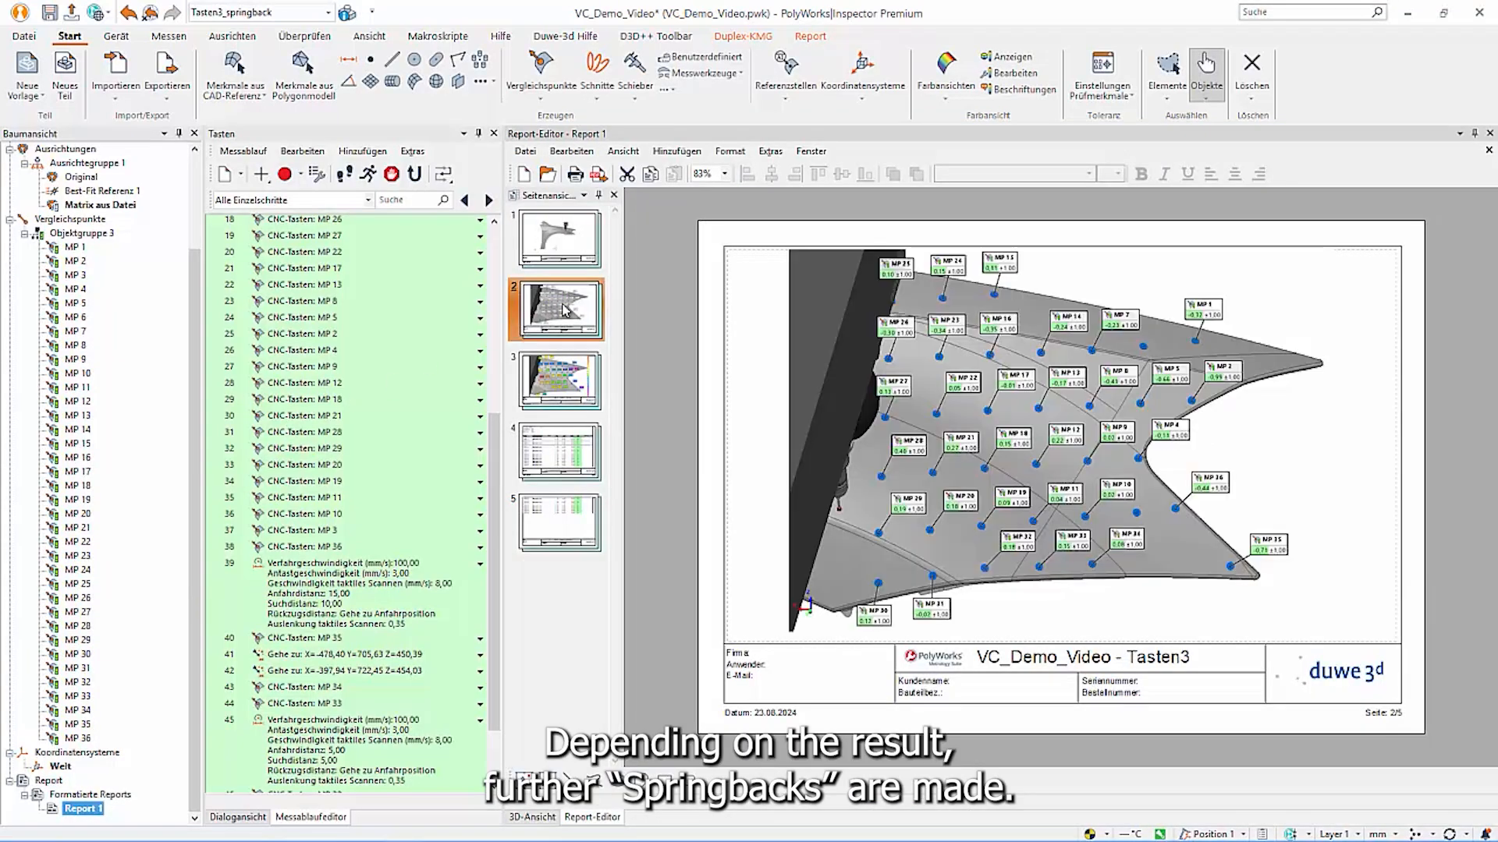
{"action": "left_click", "coordinate": [558, 453]}
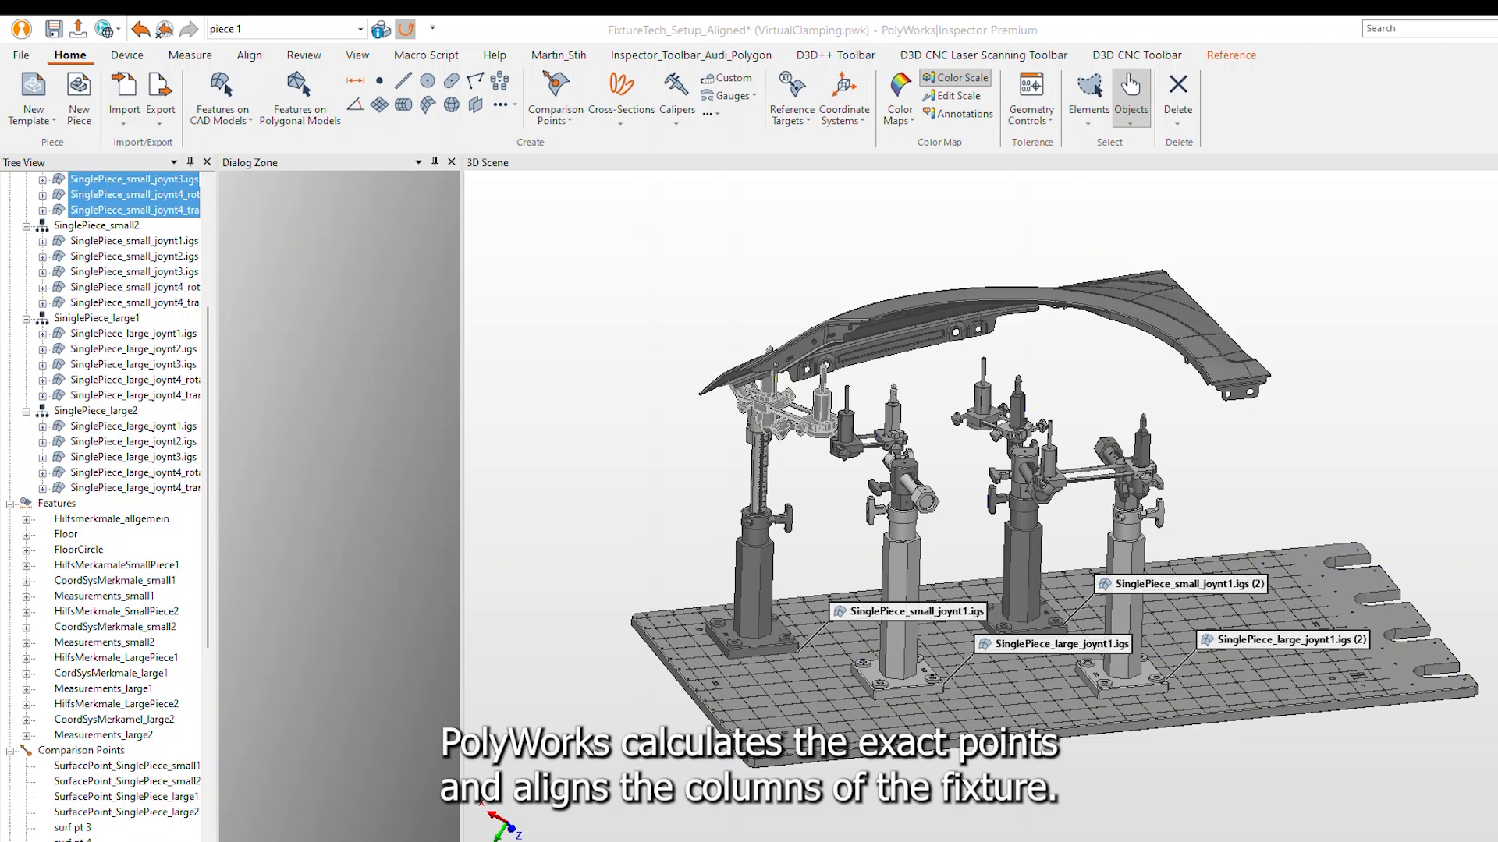
Load the FixtureTech_Setup_Aligned project showing the fixture columns beneath the fender.
{"action": "left_click", "coordinate": [20, 54]}
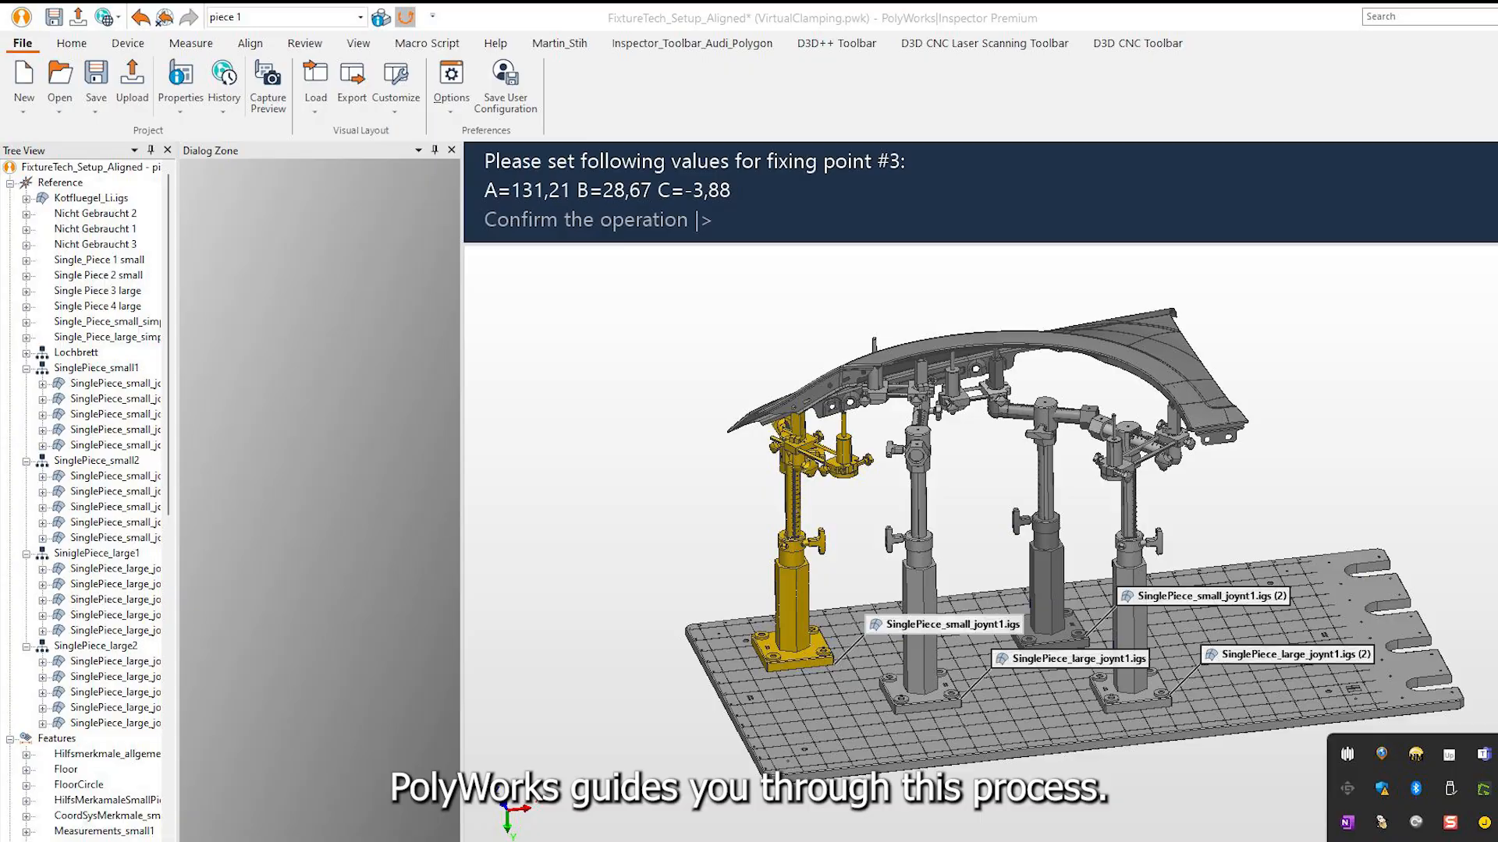